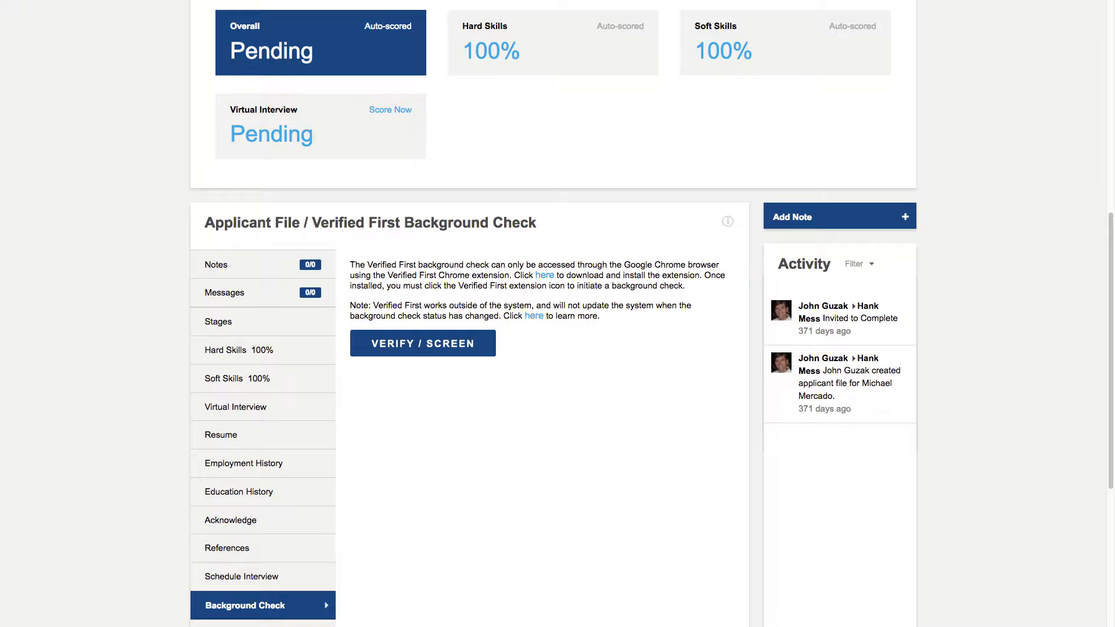
click(421, 343)
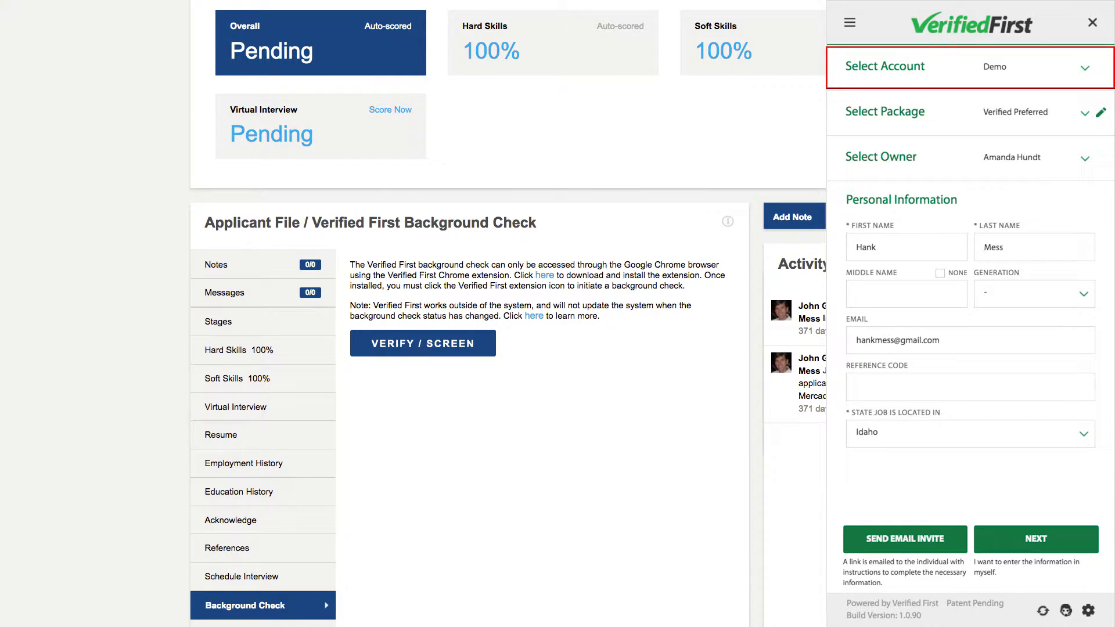
Step: View the Verified Preferred package contents: SSN trace, criminal database, county records, sex offender registry
click(1102, 112)
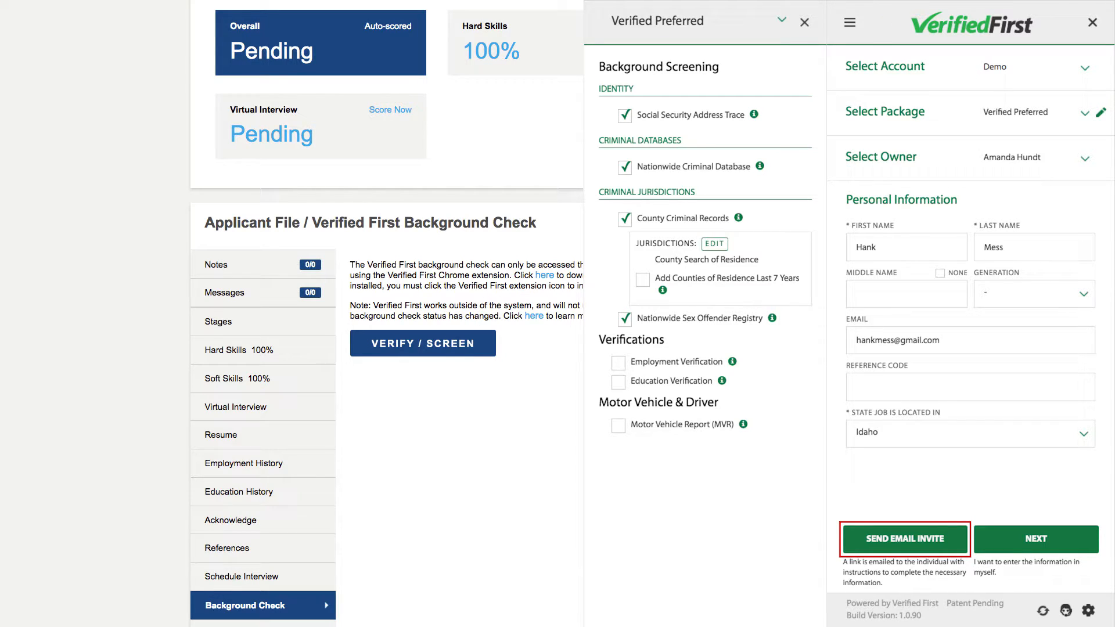
Step: Skip the email invite and submit the order, reaching completed results for file 2024299
click(1036, 539)
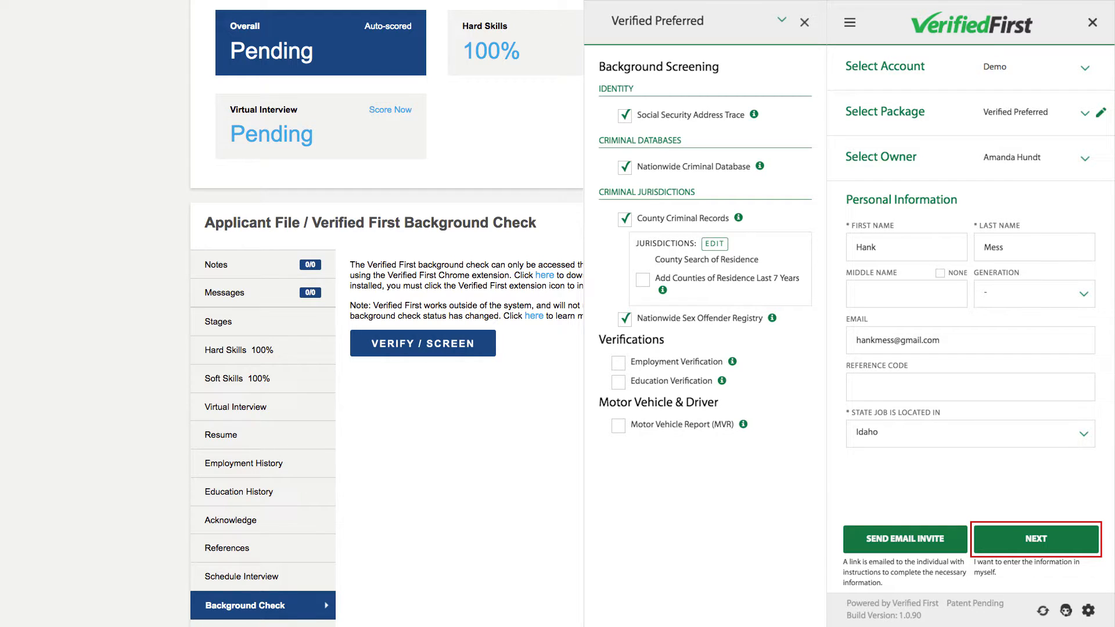
click(1035, 539)
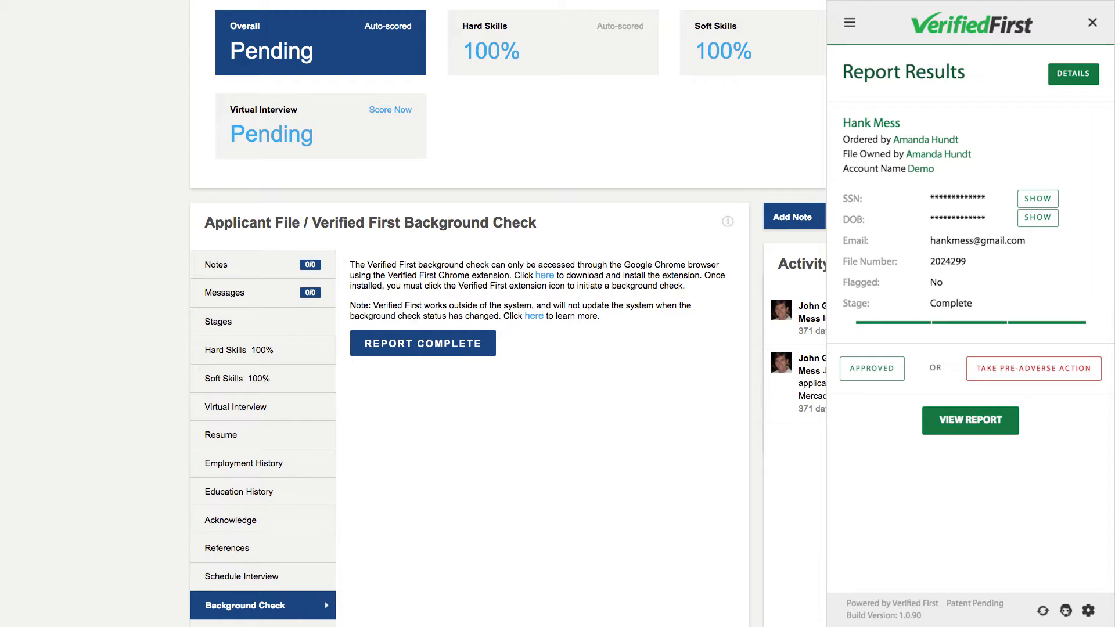
click(970, 419)
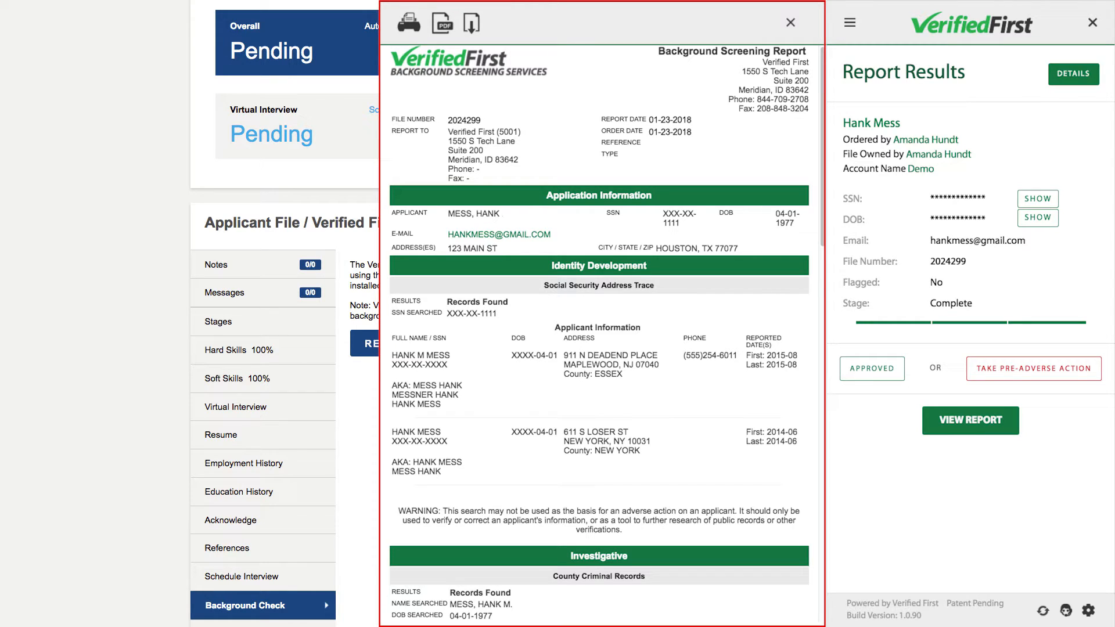
scroll(down, 3)
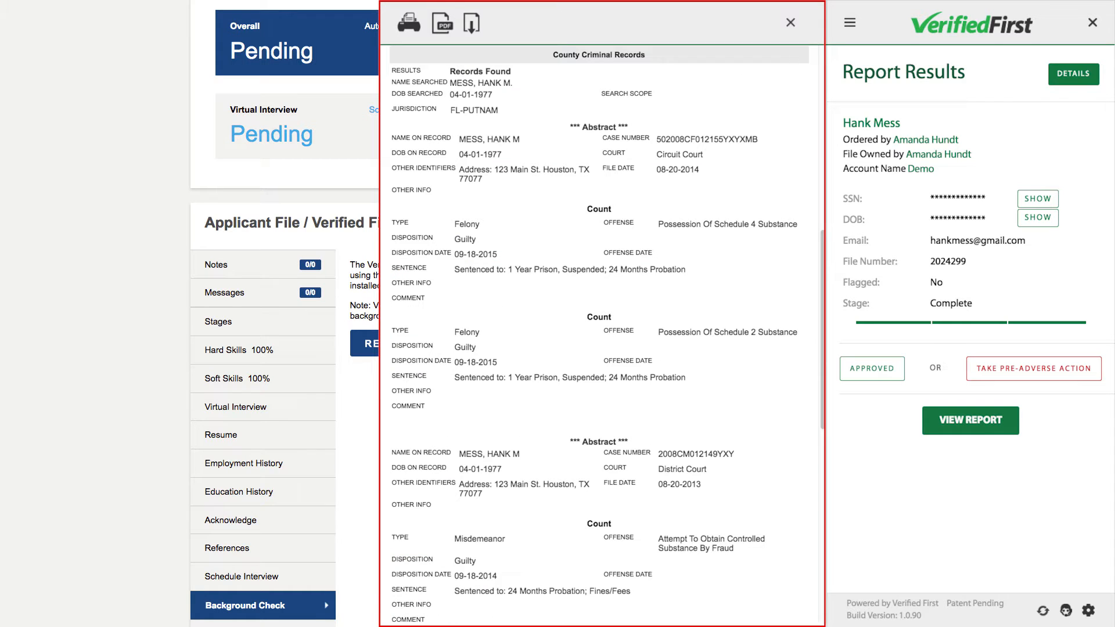